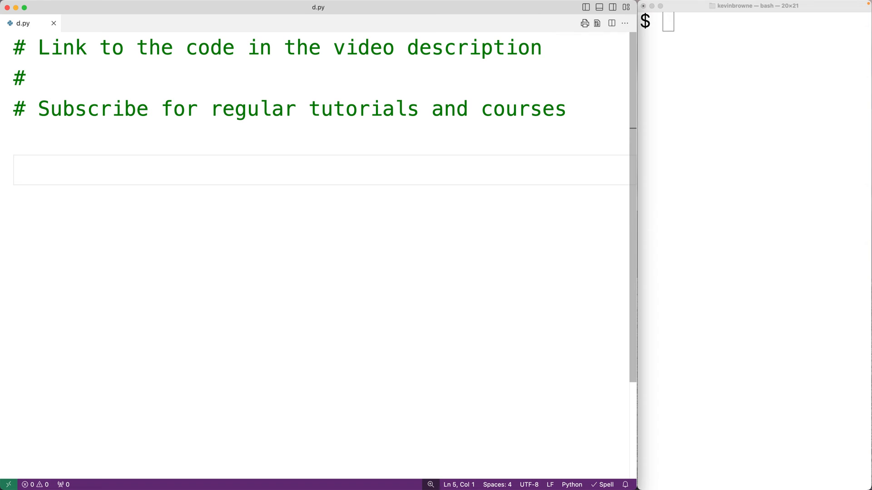
Type test_string = "A12,X 53c2" on line 5 of d.py, below the header comments
{"action": "type", "text": "test_strin"}
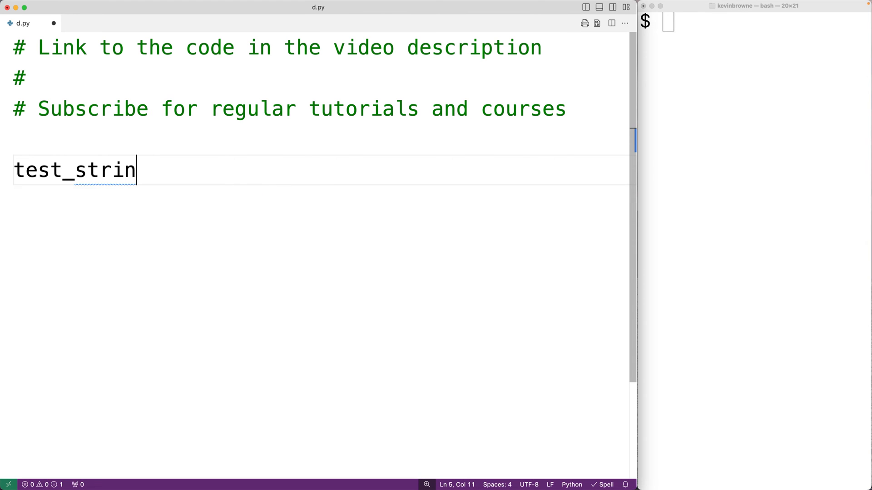
{"action": "type", "text": "g = \"A\""}
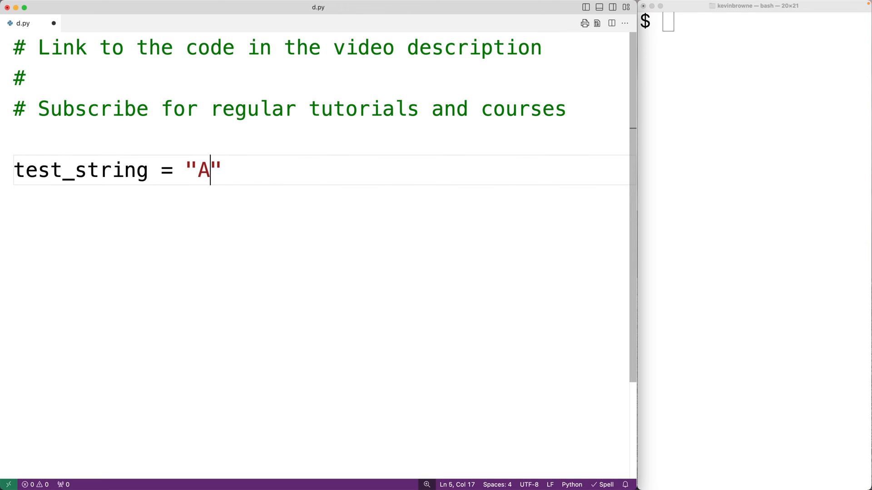
{"action": "type", "text": "12,X"}
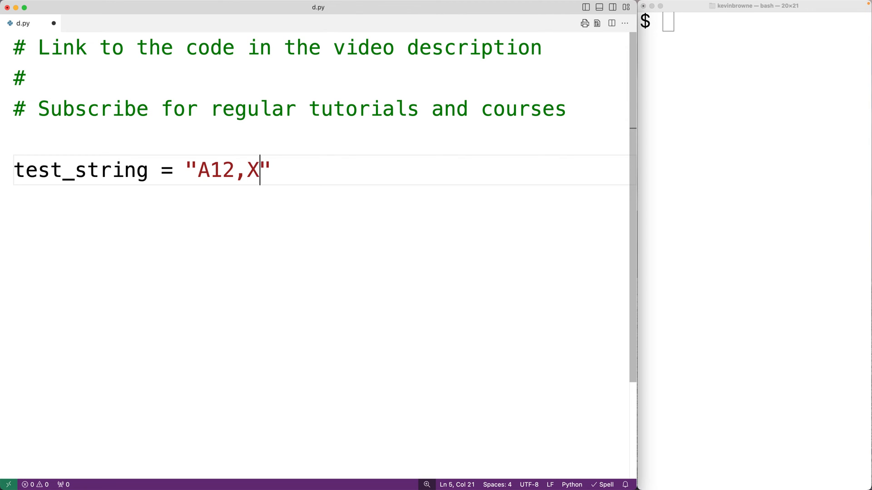
{"action": "type", "text": "53c2"}
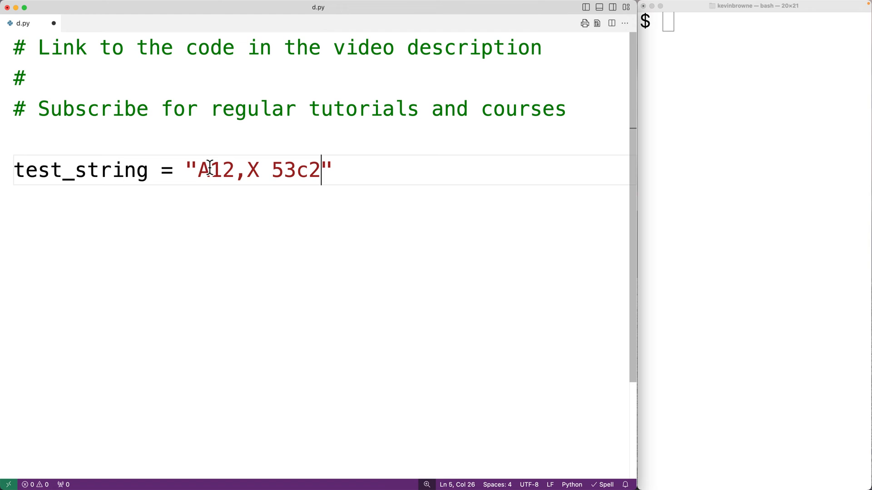
{"action": "left_click_drag", "start_coordinate": [272, 170], "coordinate": [298, 170]}
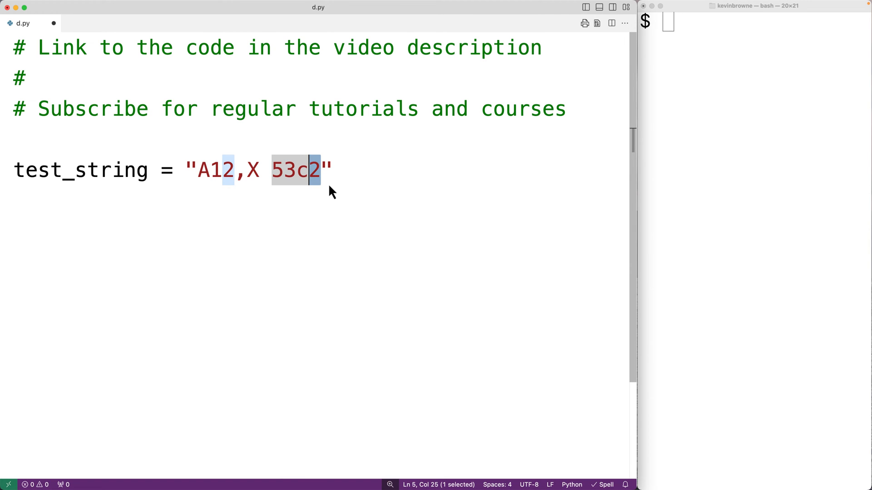
{"action": "mouse_move", "coordinate": [332, 196]}
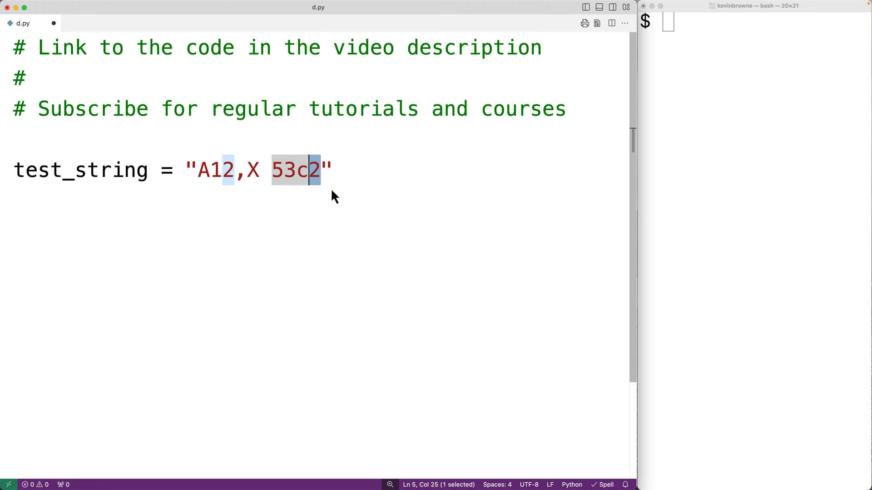
{"action": "mouse_move", "coordinate": [303, 152]}
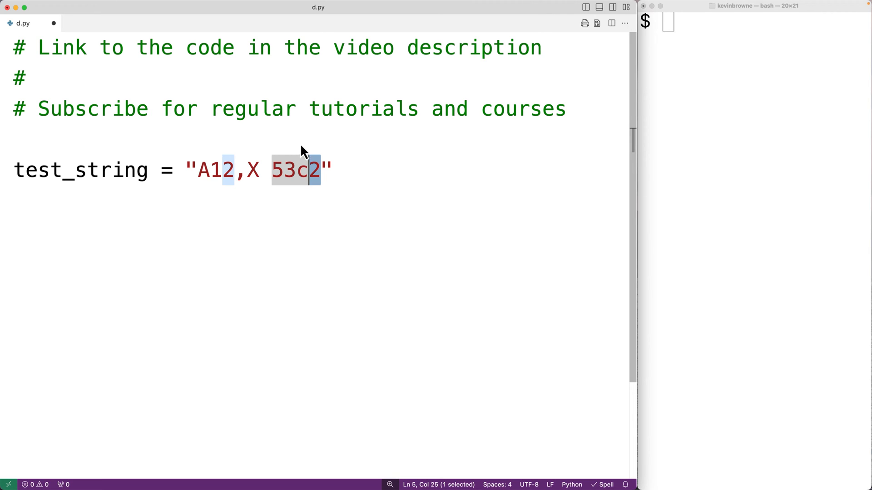
Write def sum_digits(text): above test_string with an indented total = 0 line
{"action": "type", "text": "d"}
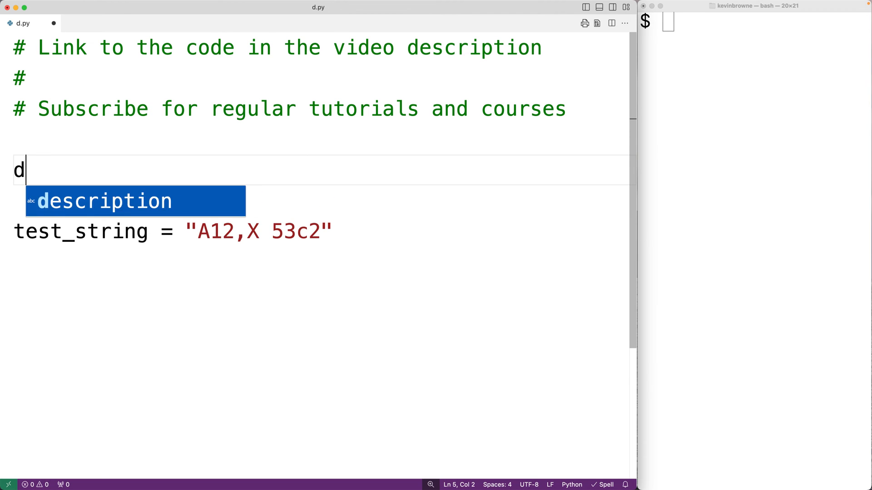
{"action": "type", "text": "ef sum"}
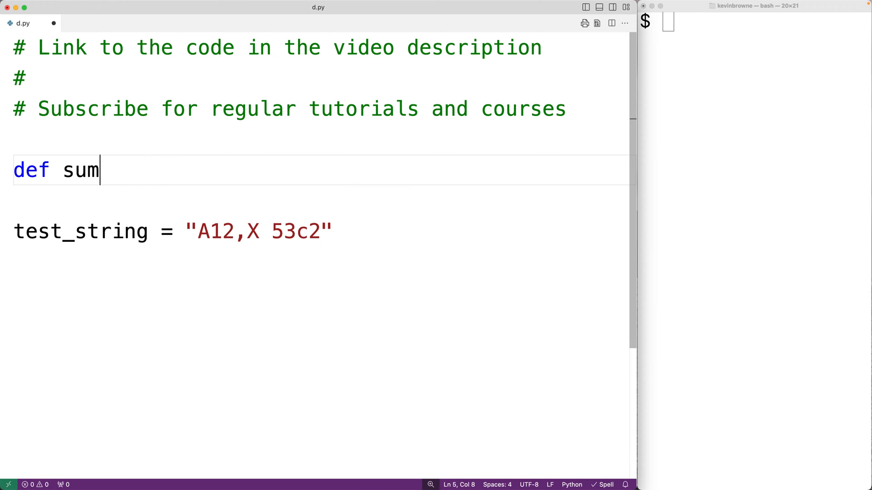
{"action": "type", "text": "_digits"}
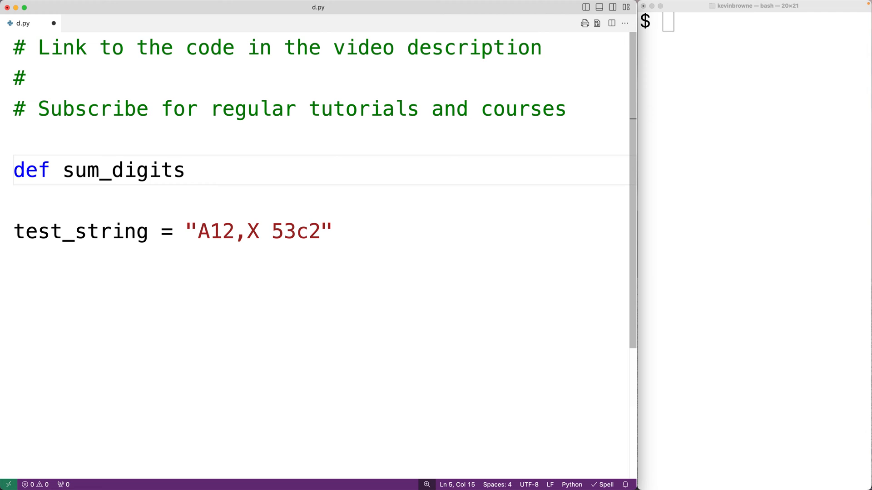
{"action": "type", "text": "(text):"}
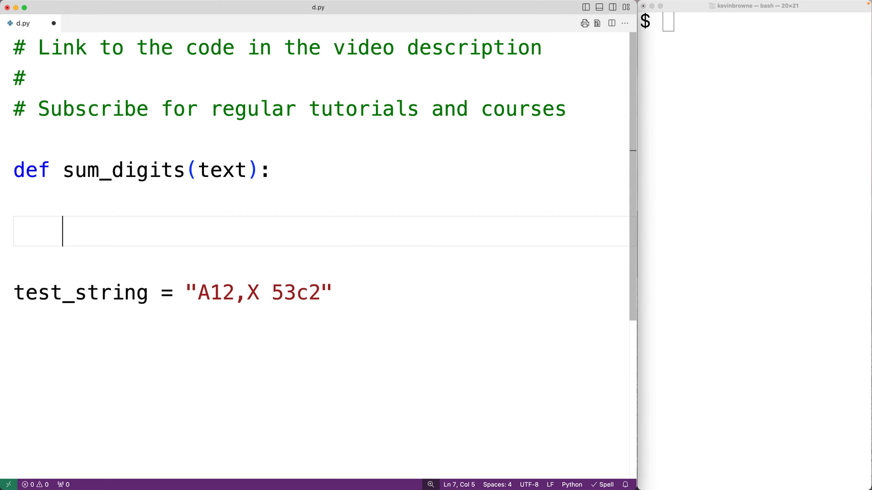
{"action": "type", "text": "total"}
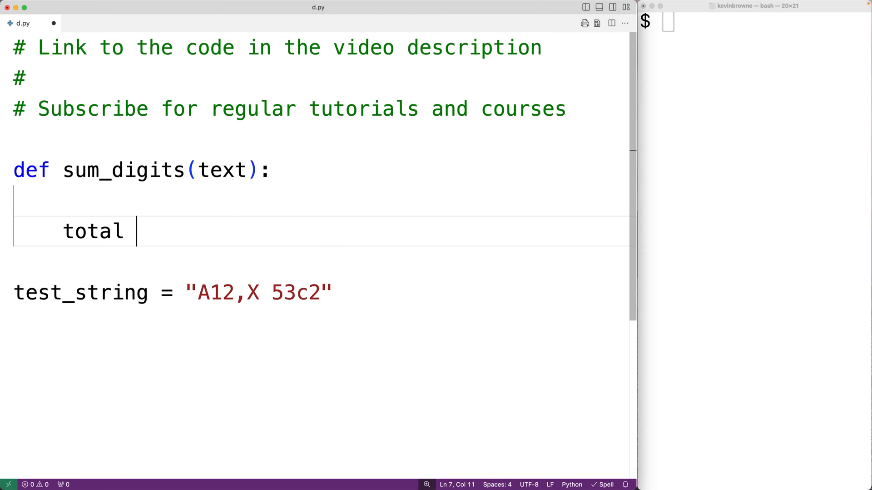
{"action": "type", "text": "="}
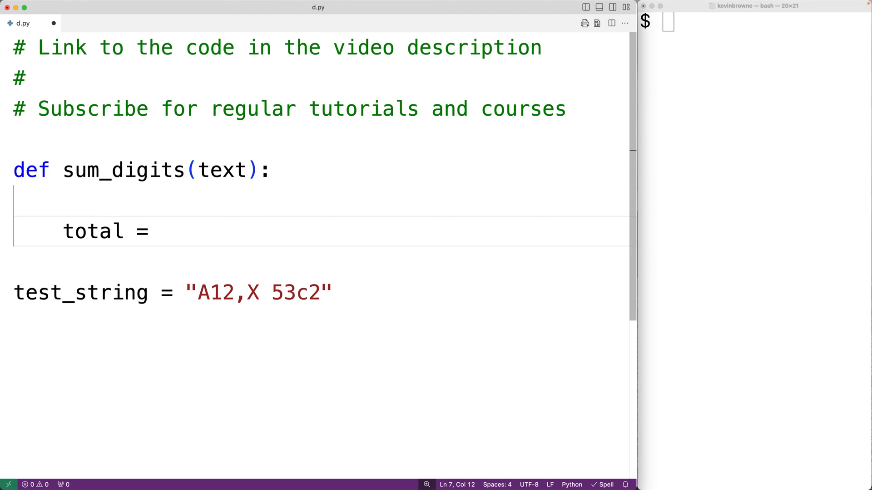
{"action": "type", "text": "0"}
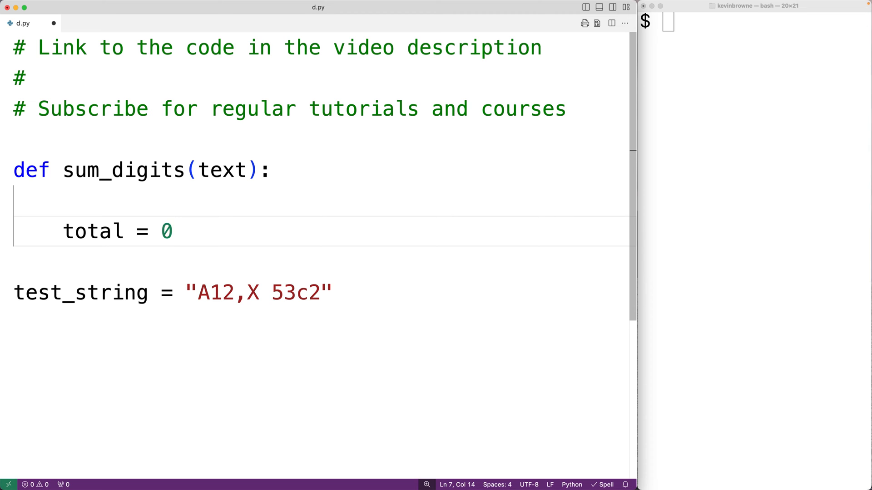
{"action": "left_click", "coordinate": [208, 293]}
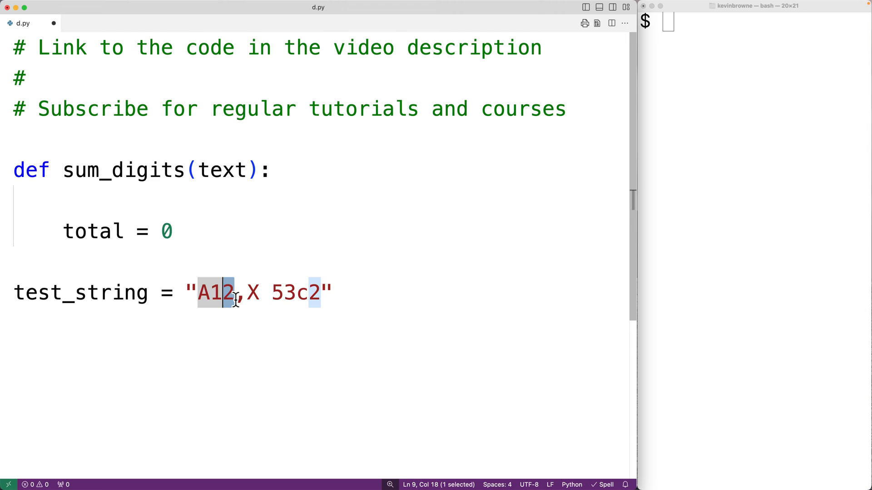
{"action": "mouse_move", "coordinate": [174, 265]}
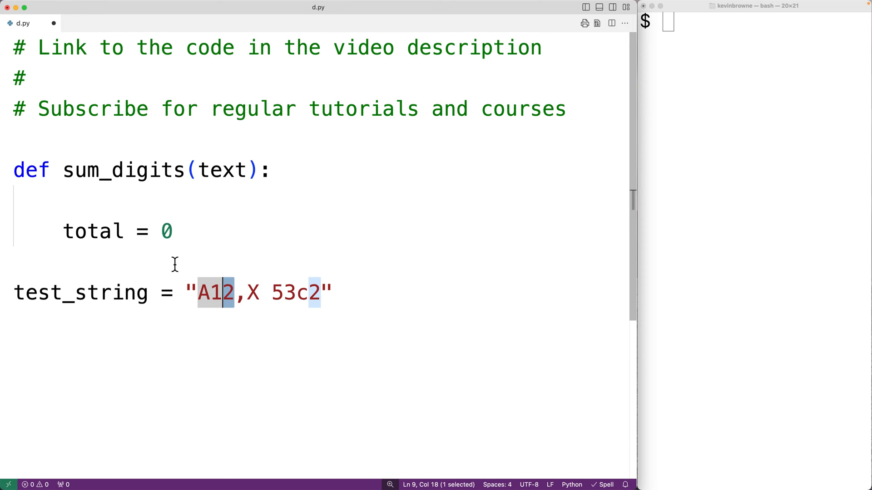
Add a for character in text: loop after total = 0, leaving its body empty
{"action": "left_click", "coordinate": [174, 231]}
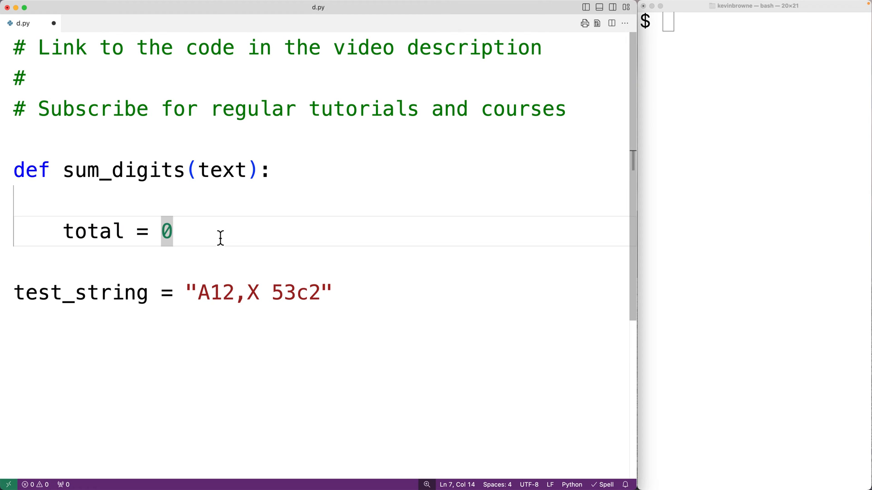
{"action": "type", "text": "for character in text:"}
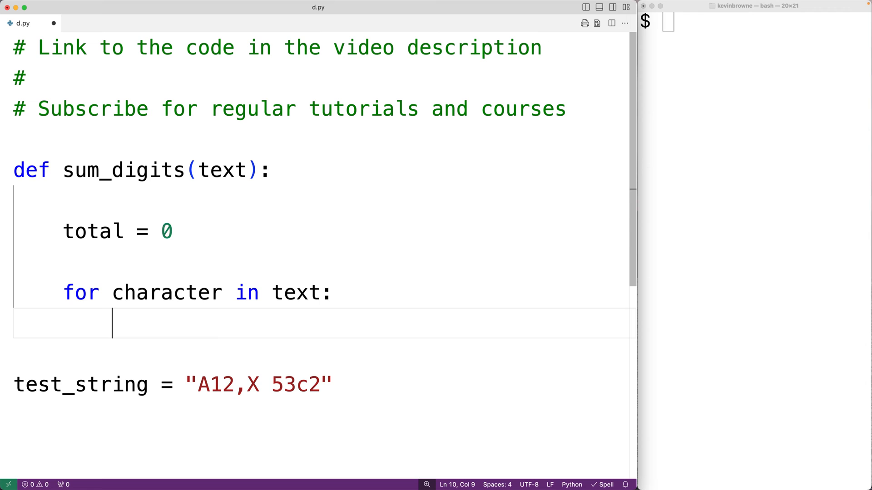
{"action": "double_click", "coordinate": [166, 292]}
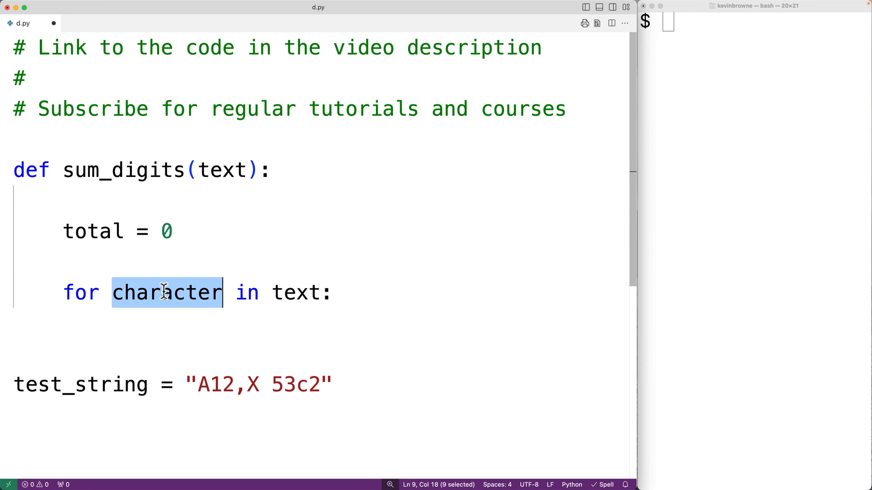
{"action": "left_click", "coordinate": [201, 384]}
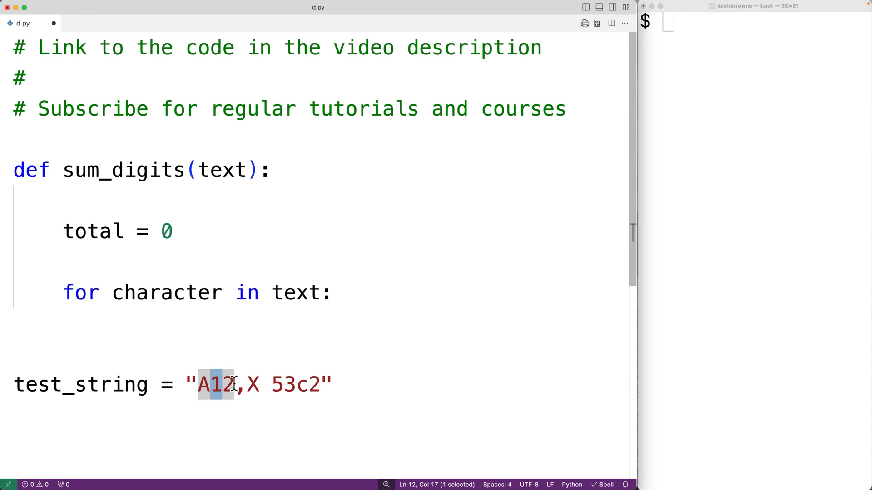
{"action": "left_click", "coordinate": [177, 320]}
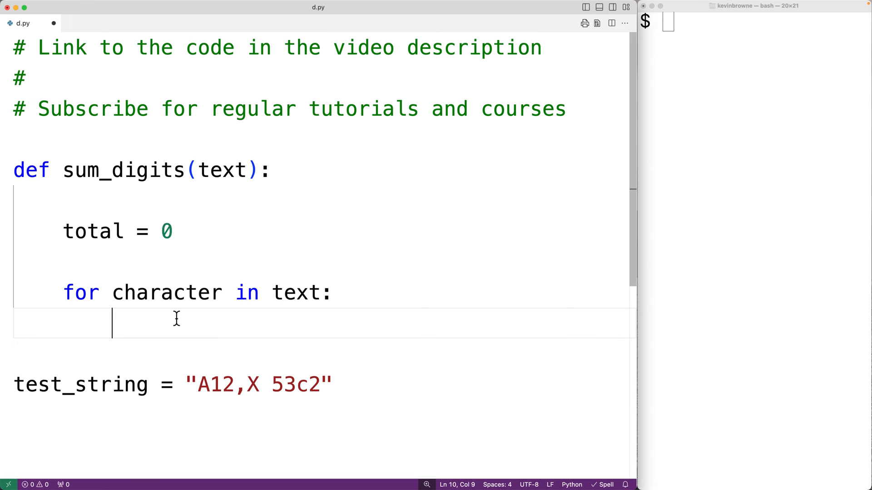
In the loop, add int(character) to total whenever character.isdigit() is true
{"action": "type", "text": "if character.isid"}
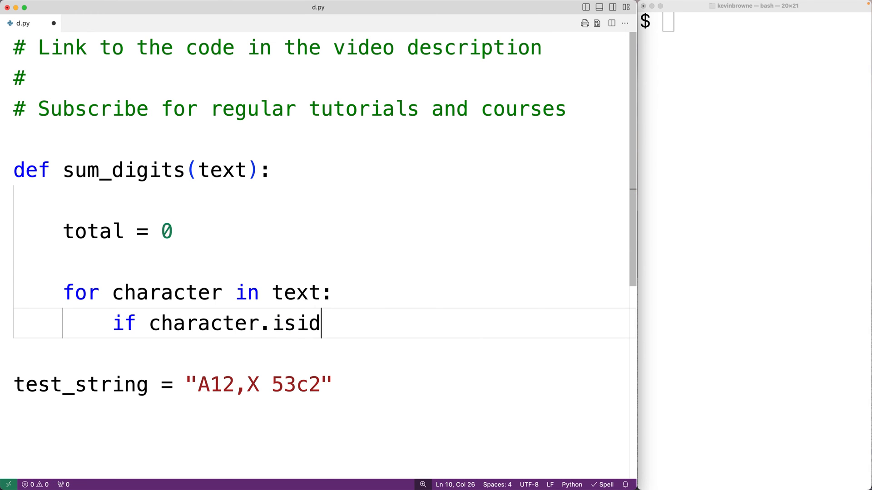
{"action": "type", "text": "git()"}
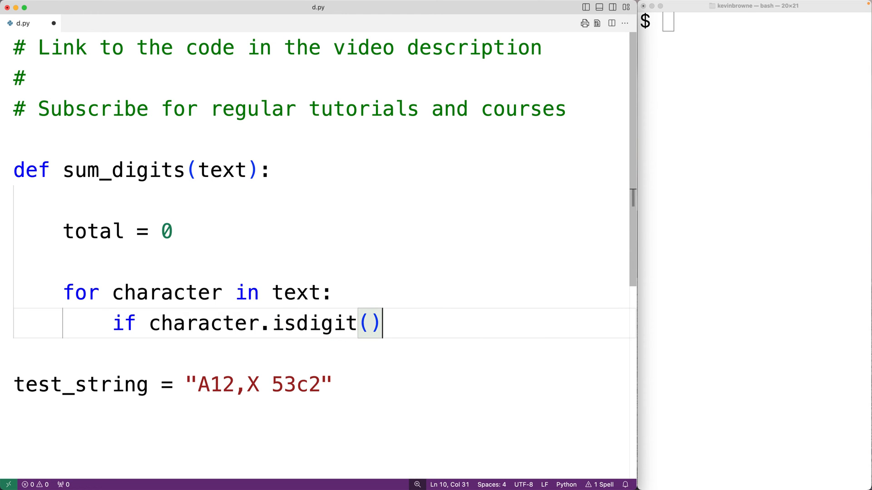
{"action": "type", "text": ":"}
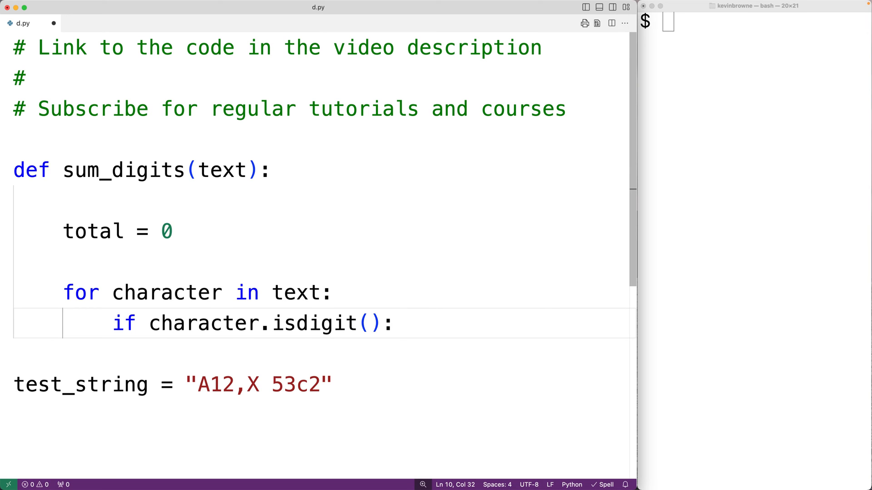
{"action": "type", "text": "total +="}
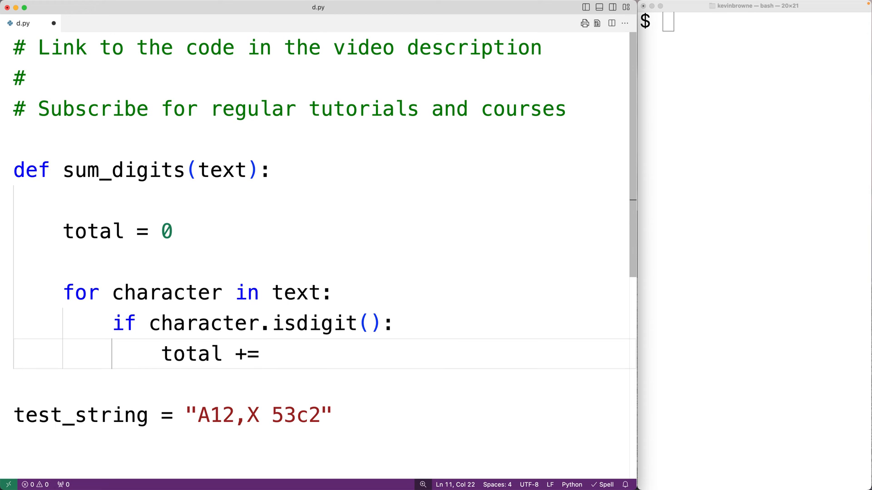
{"action": "type", "text": "int(character"}
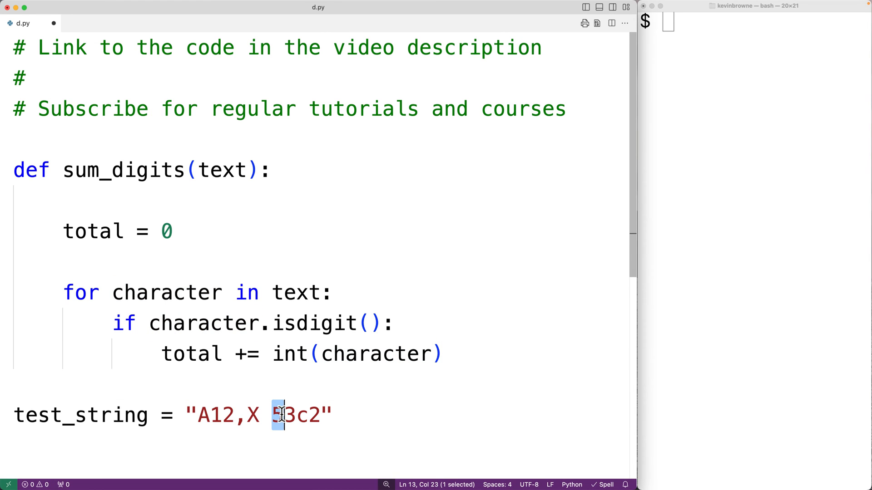
{"action": "double_click", "coordinate": [290, 353]}
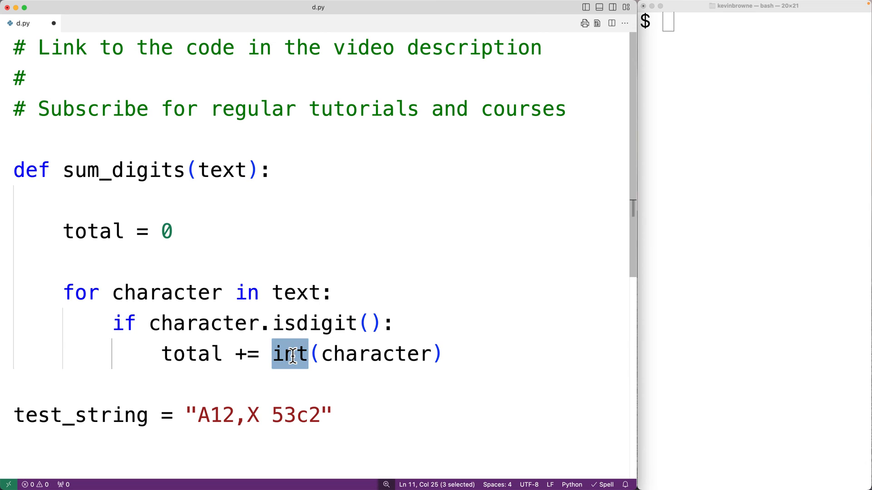
{"action": "double_click", "coordinate": [190, 354]}
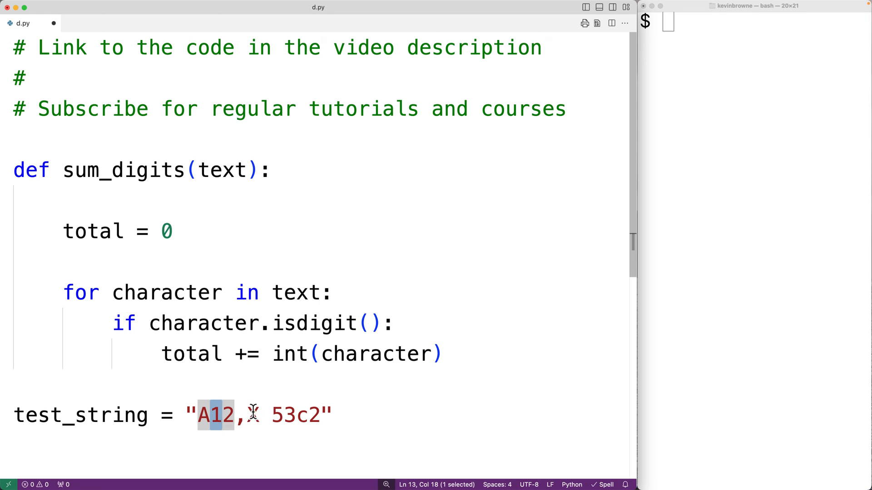
Return total after the loop and begin a sum_digits call line below test_string
{"action": "left_click", "coordinate": [448, 353]}
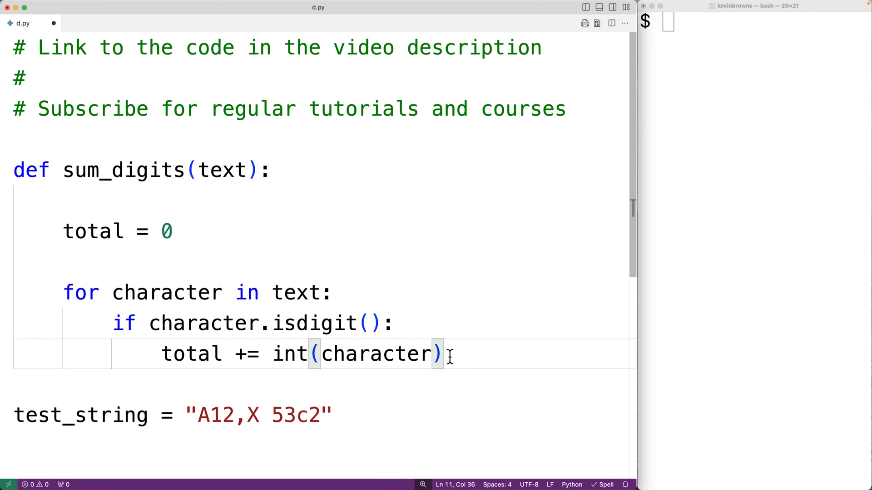
{"action": "type", "text": "return total"}
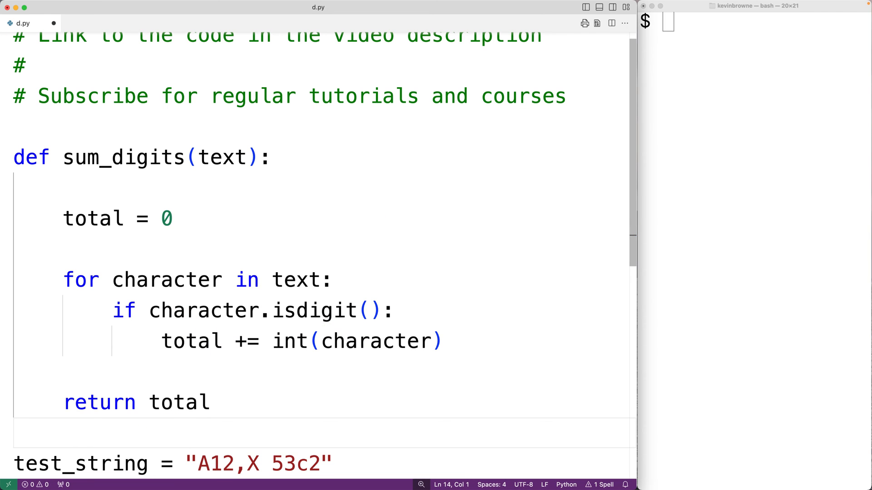
{"action": "scroll", "scroll_direction": "down", "scroll_amount": 3}
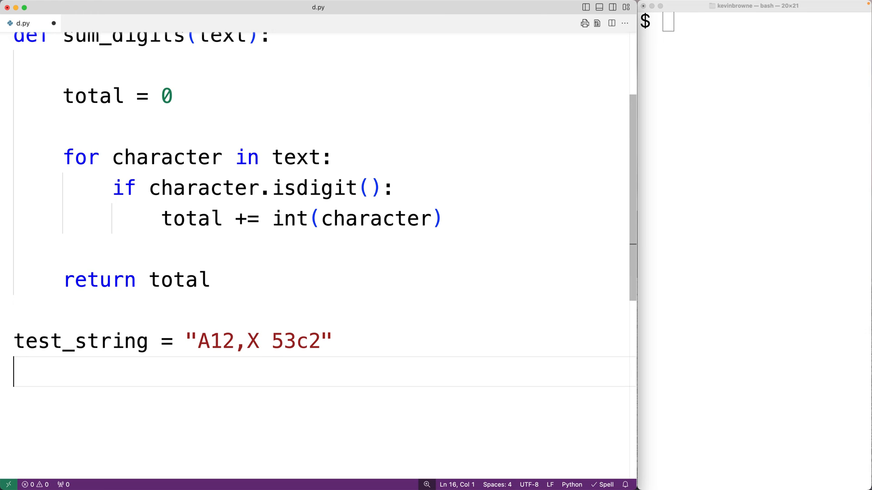
{"action": "type", "text": "sum sum_digits(test_string"}
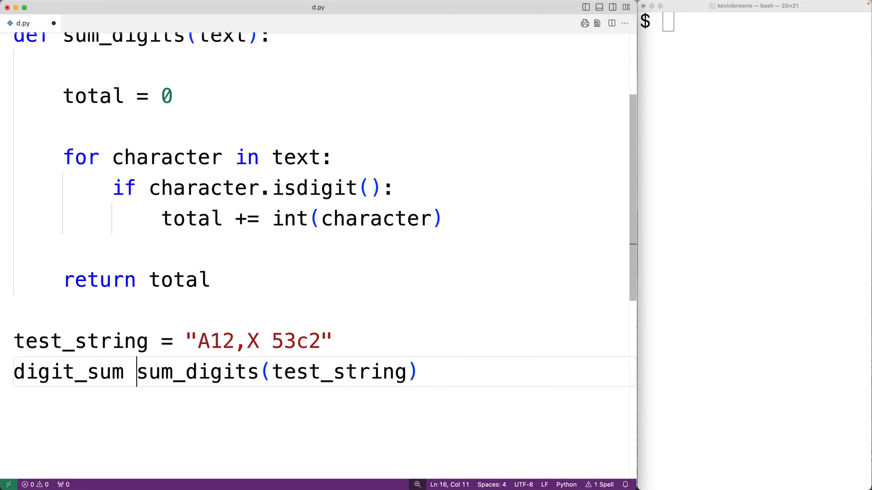
Assign digit_sum = sum_digits(test_string), print it, and run python3 d.py to get 13
{"action": "type", "text": "="}
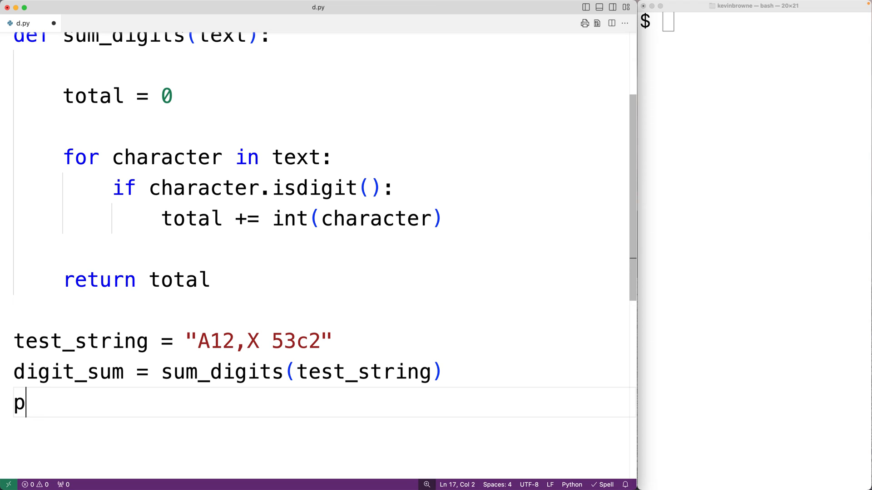
{"action": "type", "text": "rint(digit_sum)"}
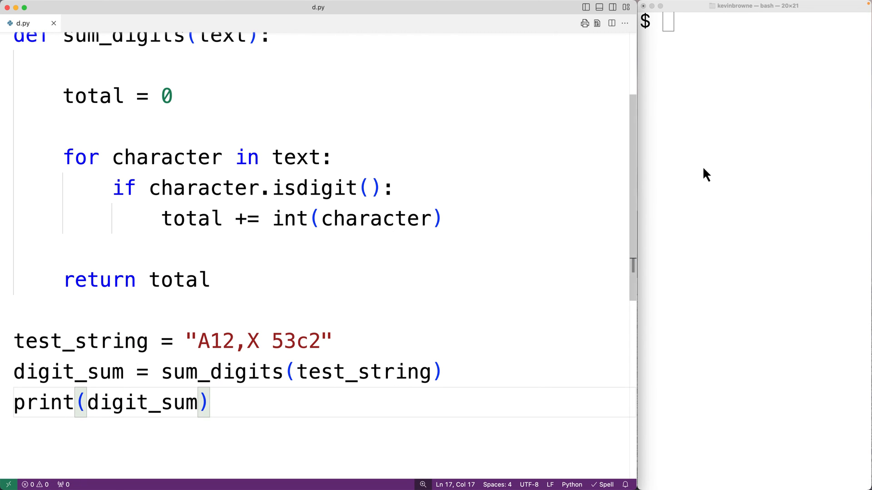
{"action": "type", "text": "python3 d.py"}
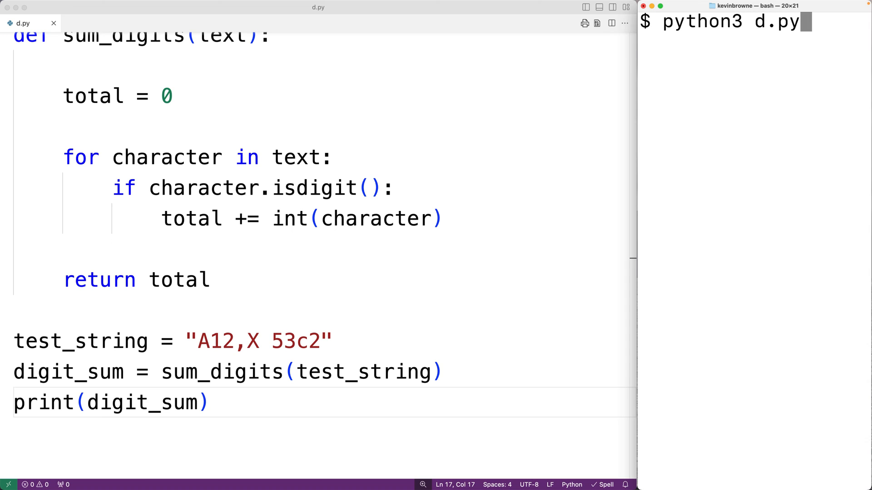
{"action": "key", "text": "Return"}
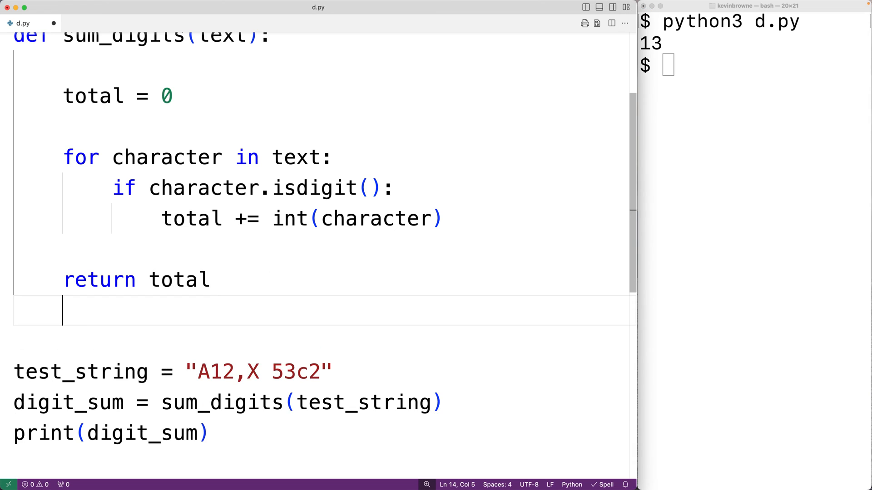
Write def sum_digits2(text): with [int(c) for c in text if c.isdigit()], fixing the typo
{"action": "type", "text": "def d"}
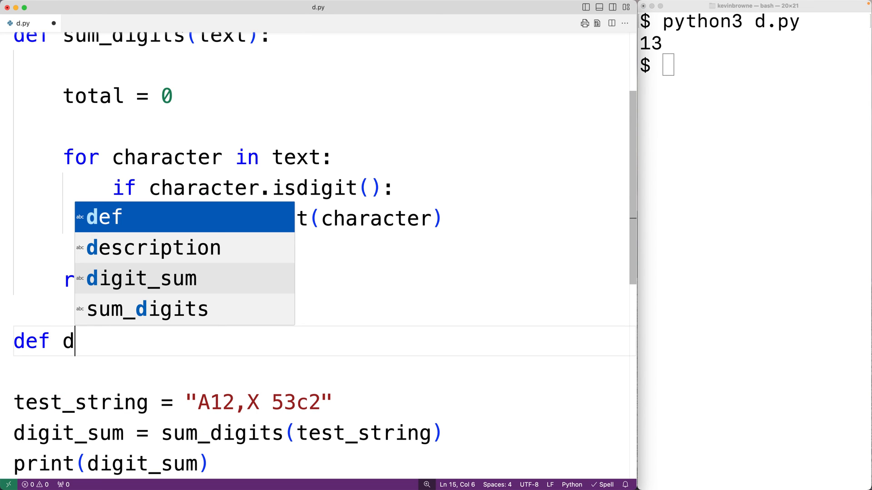
{"action": "type", "text": "um_"}
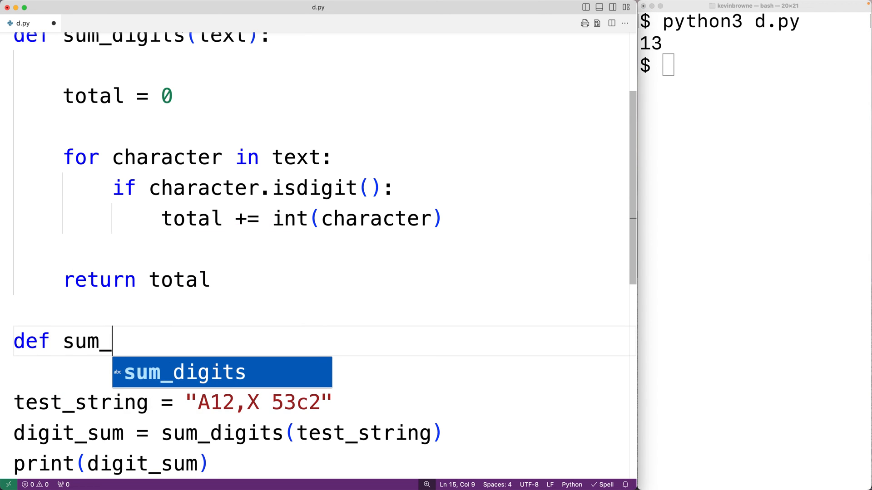
{"action": "type", "text": "digits2()"}
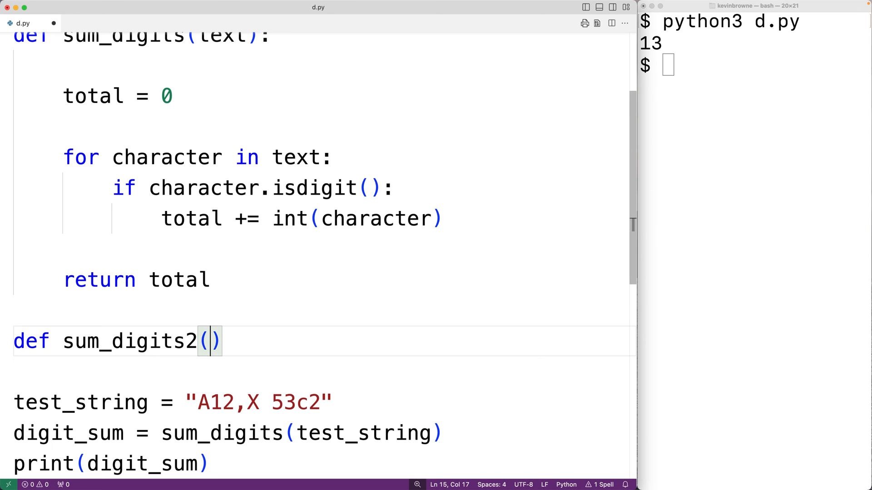
{"action": "type", "text": "text"}
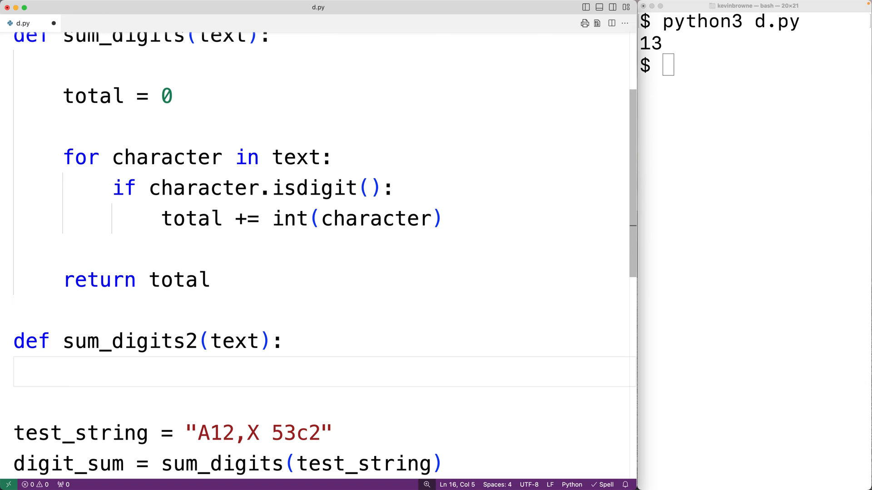
{"action": "type", "text": "[i]"}
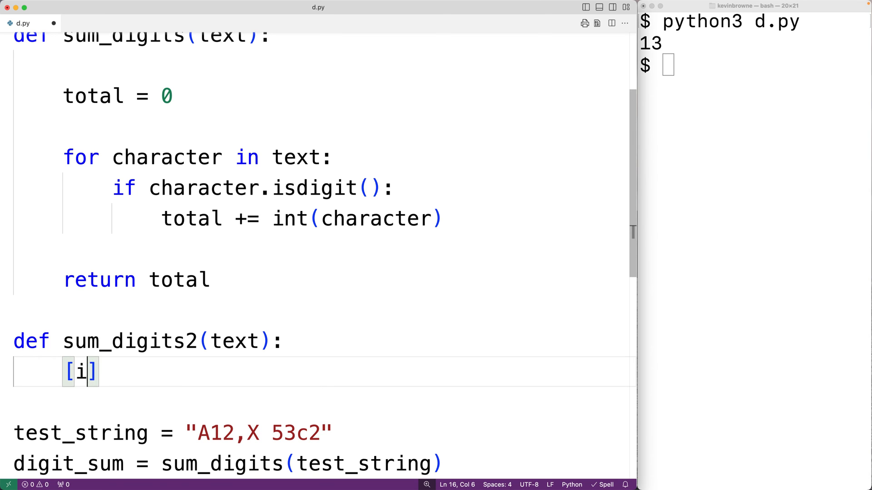
{"action": "type", "text": "nt(c) for"}
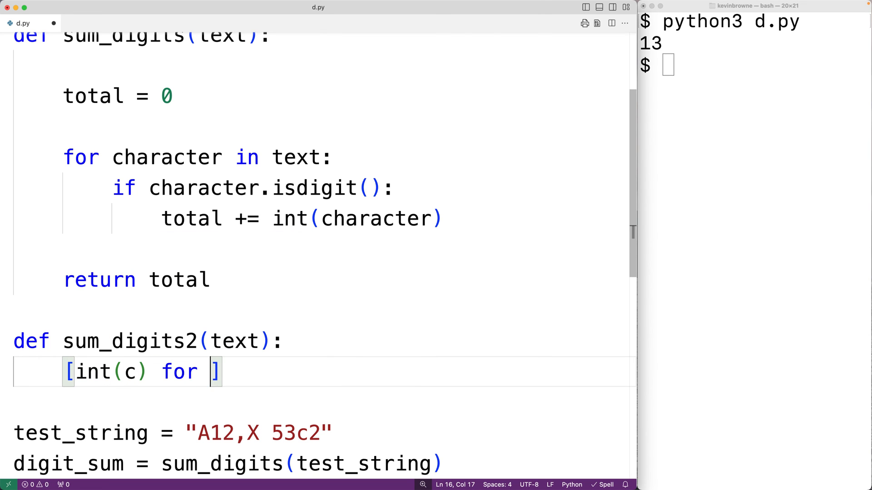
{"action": "type", "text": "c in text if"}
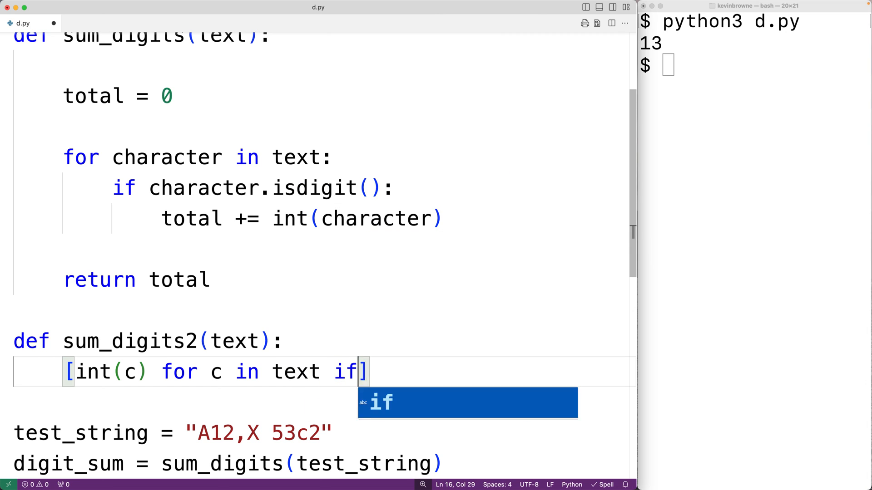
{"action": "type", "text": "c.isidigit("}
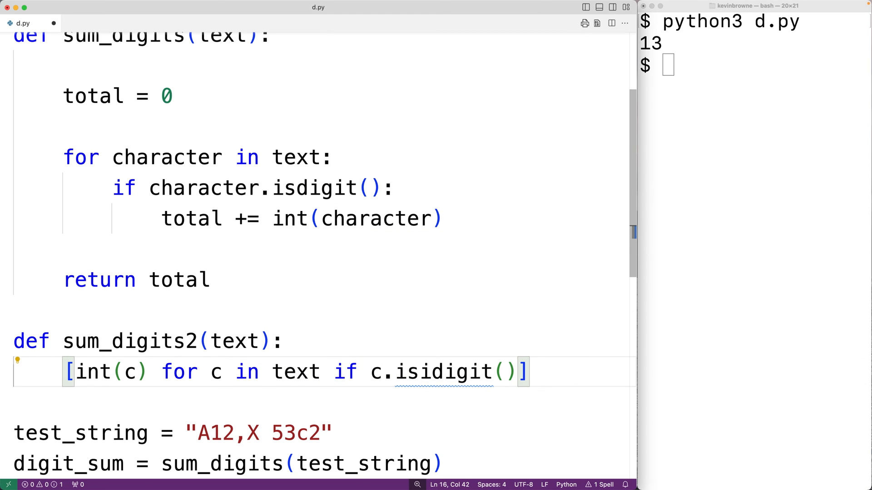
{"action": "key", "text": "Backspace"}
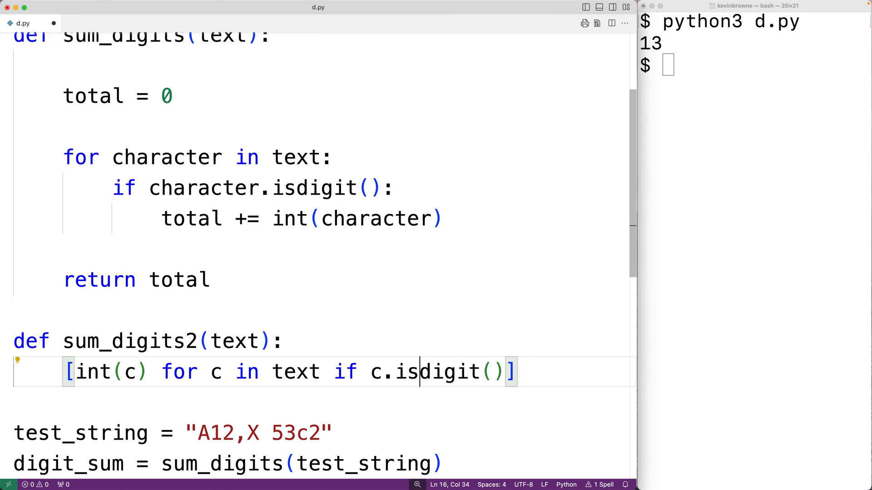
{"action": "mouse_move", "coordinate": [214, 342]}
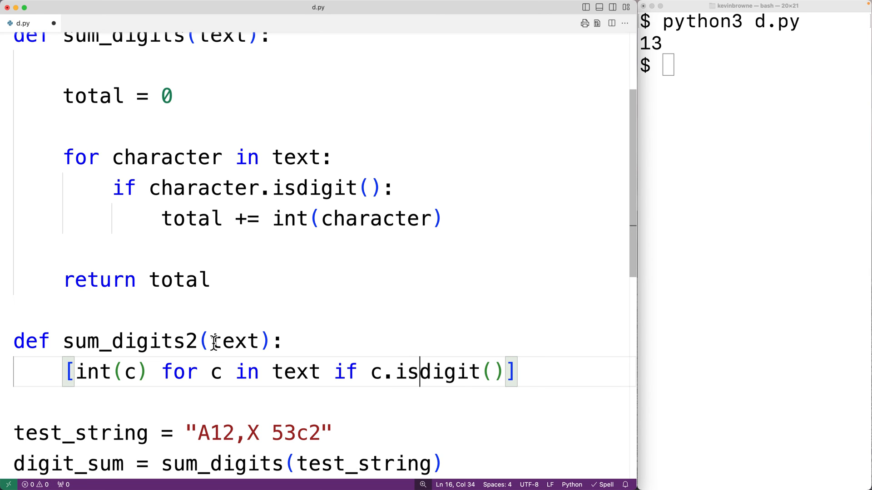
Wrap the list comprehension in sum( ) and prefix the line with return
{"action": "double_click", "coordinate": [214, 372]}
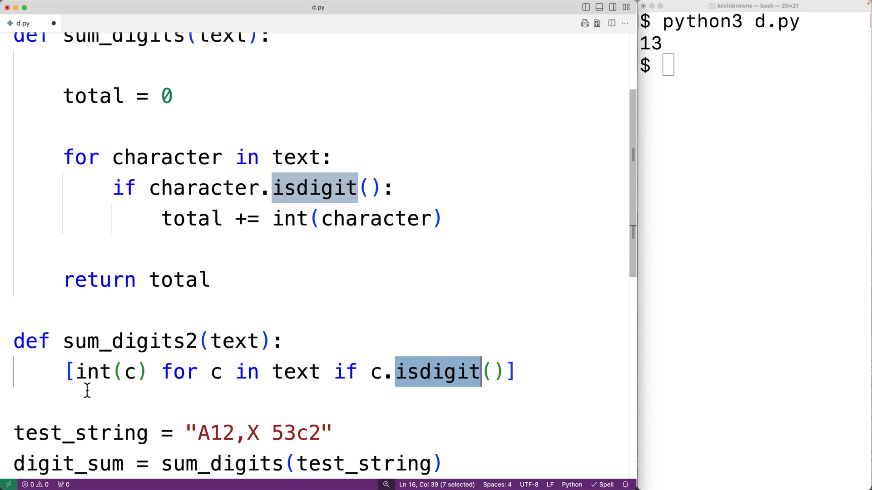
{"action": "mouse_move", "coordinate": [144, 380]}
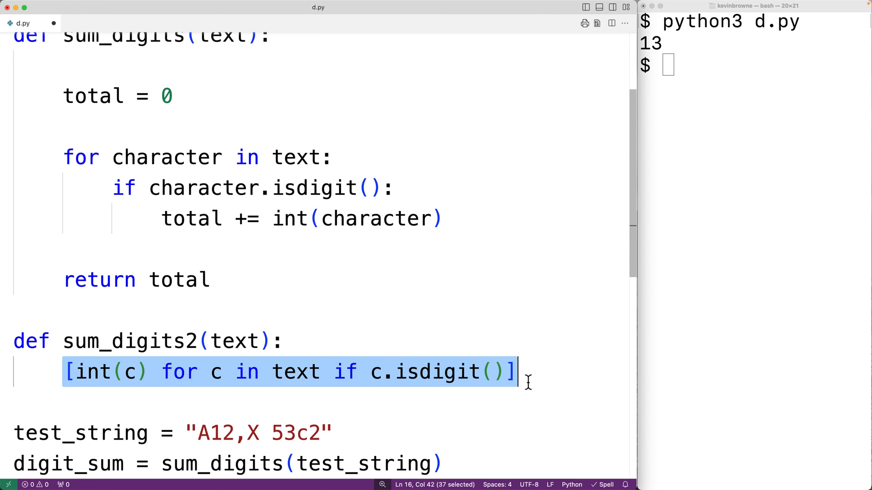
{"action": "left_click", "coordinate": [66, 372]}
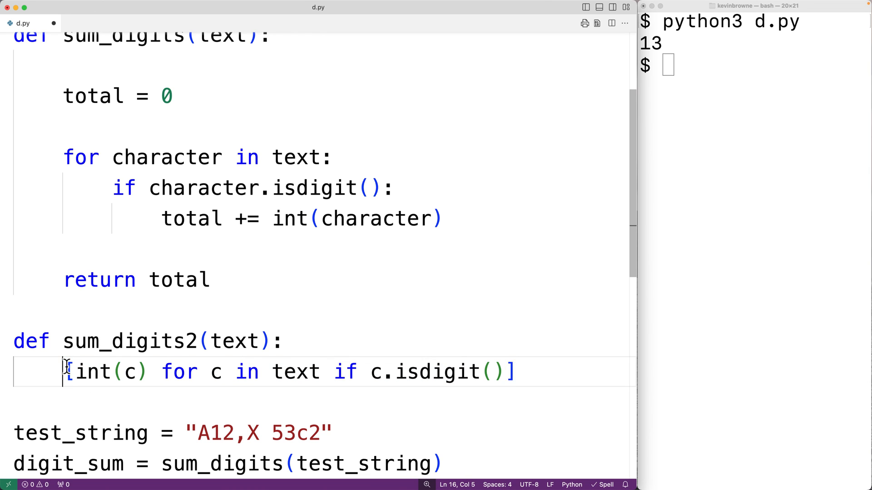
{"action": "type", "text": "sum("}
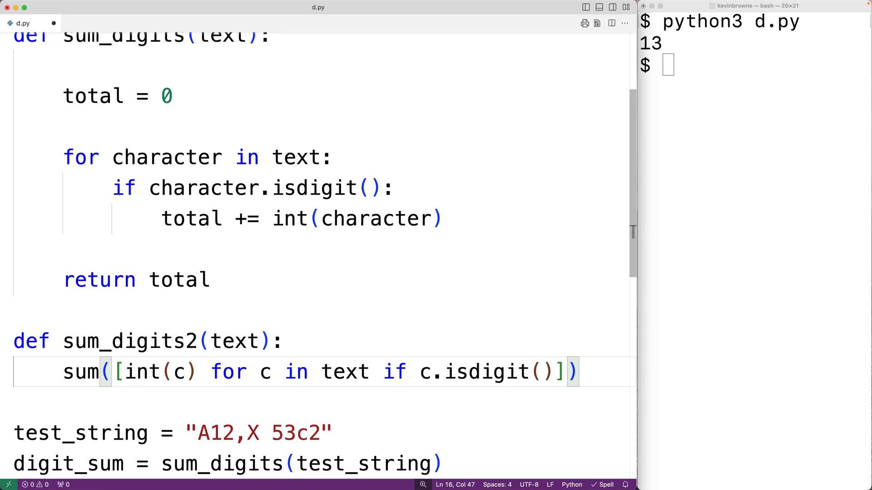
{"action": "mouse_move", "coordinate": [638, 386]}
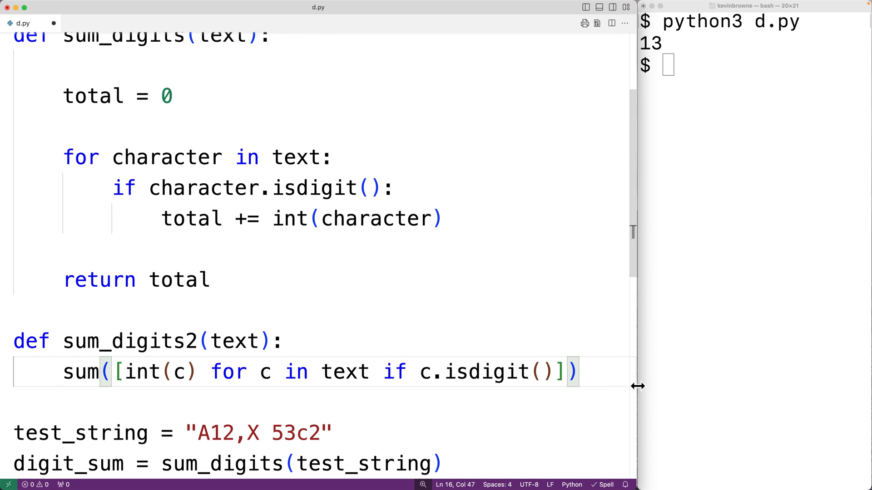
{"action": "type", "text": "re"}
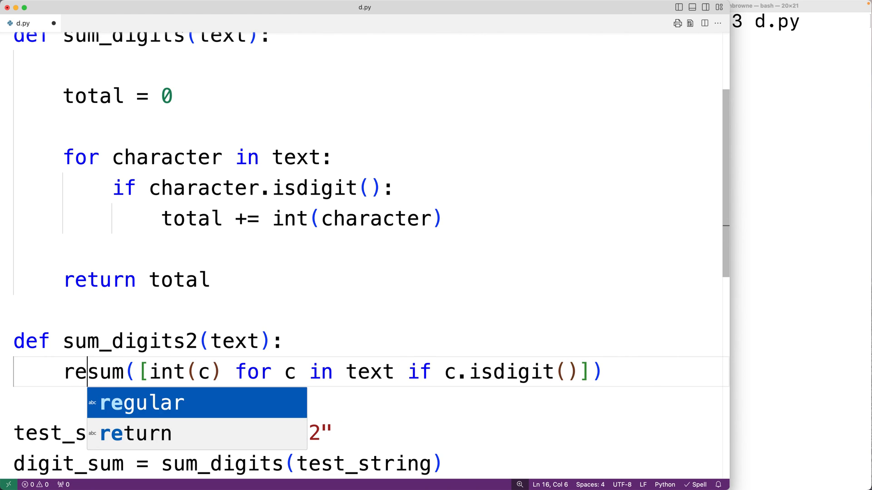
{"action": "left_click", "coordinate": [134, 434]}
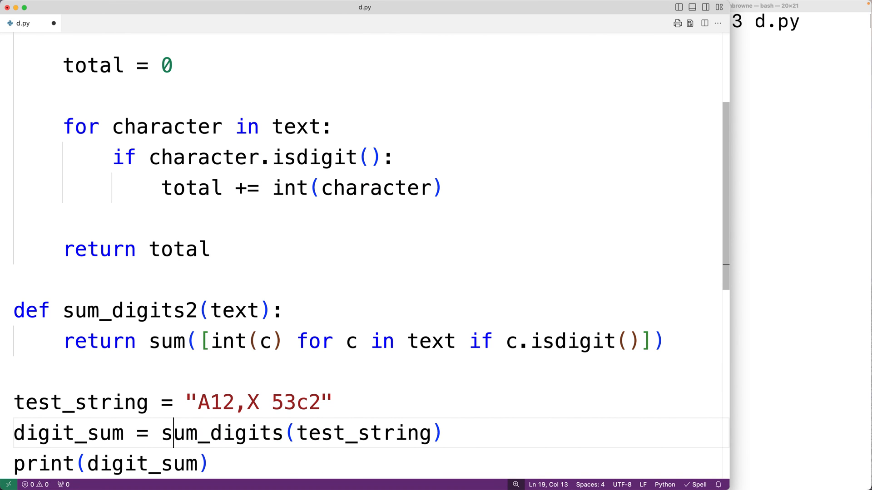
Change the call to sum_digits2(test_string) and rerun d.py, printing 13 again
{"action": "type", "text": "2"}
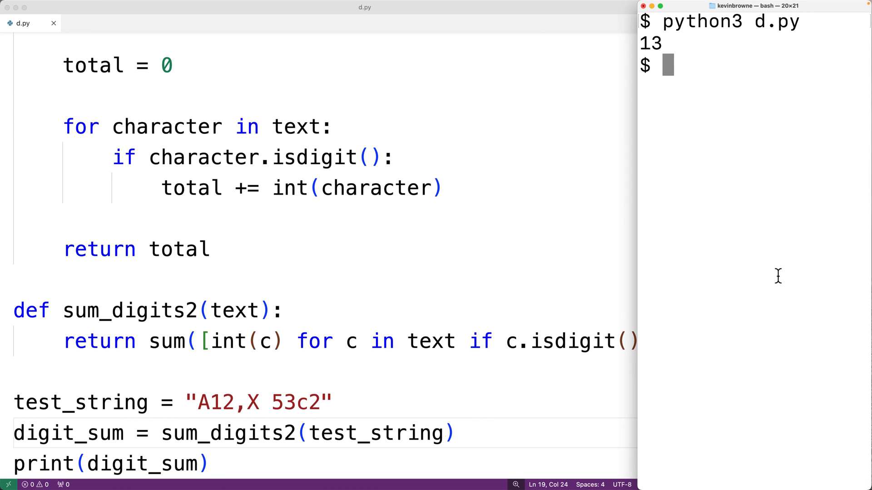
{"action": "key", "text": "Return"}
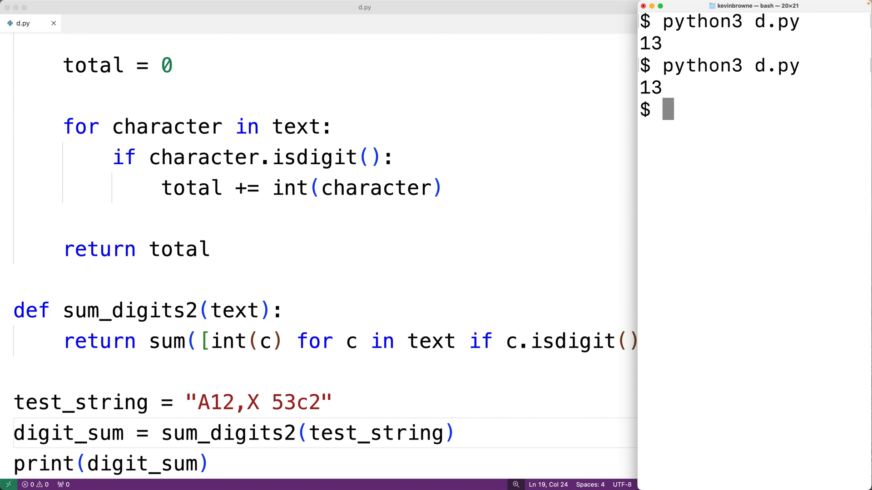